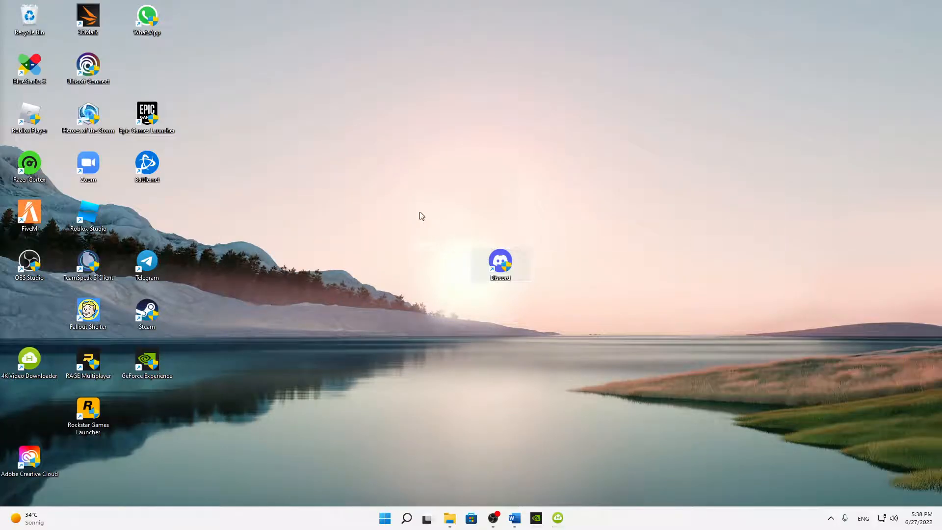
mouse_move(266, 335)
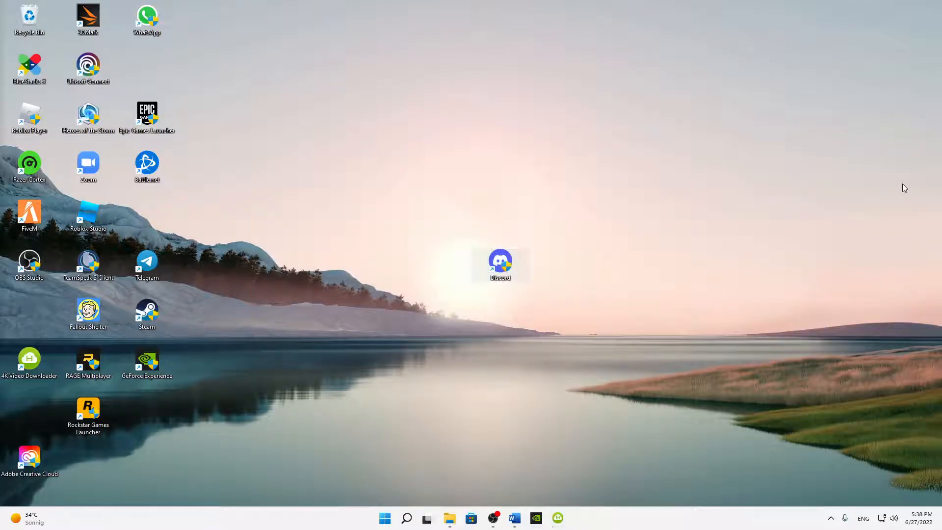
mouse_move(583, 270)
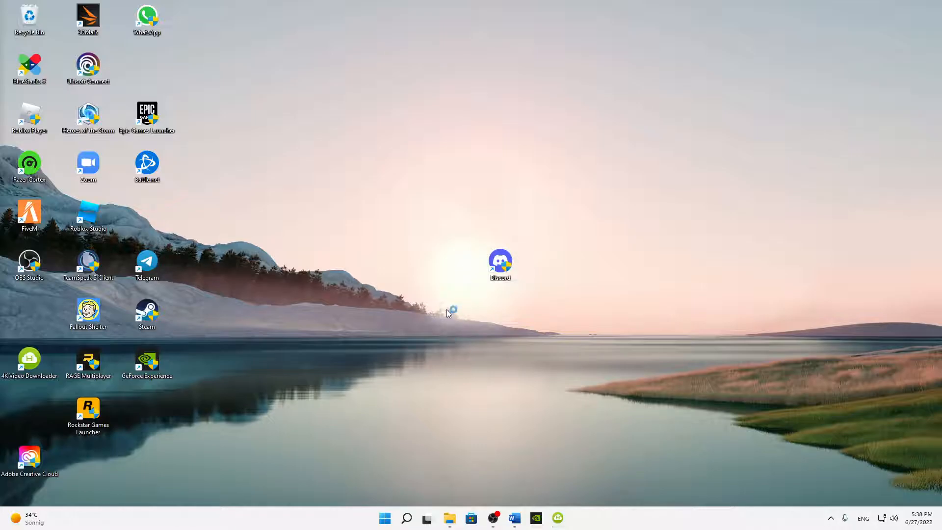
Launch Discord and log in with the account florian.grafin to reach the Friends list
double_click(499, 261)
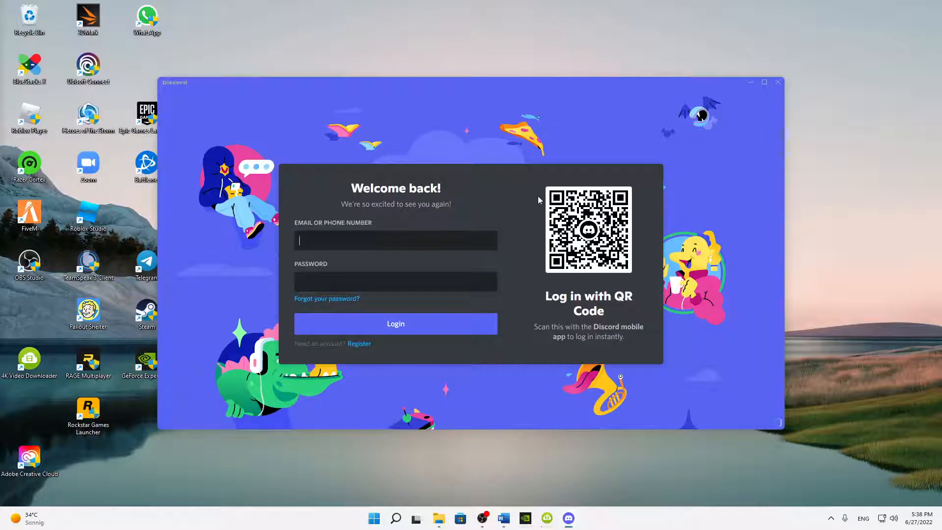
mouse_move(335, 232)
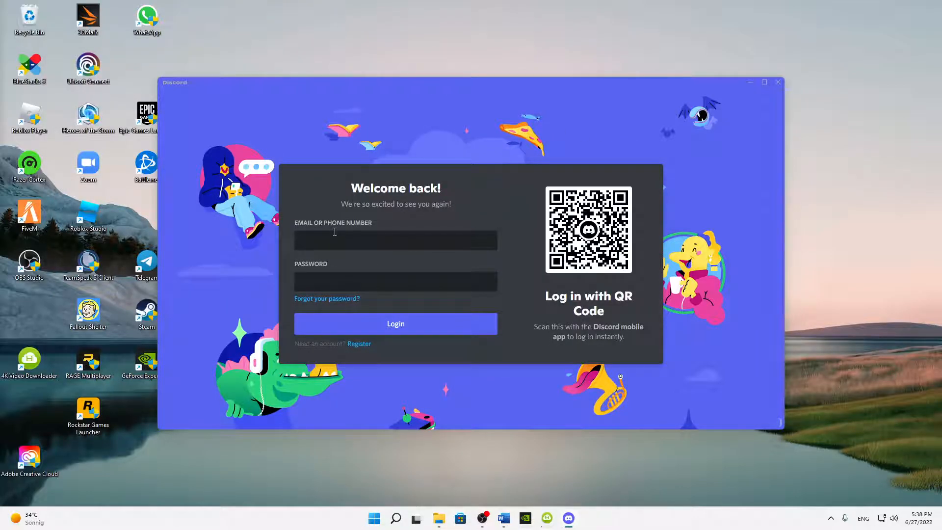
type("florian.grafin")
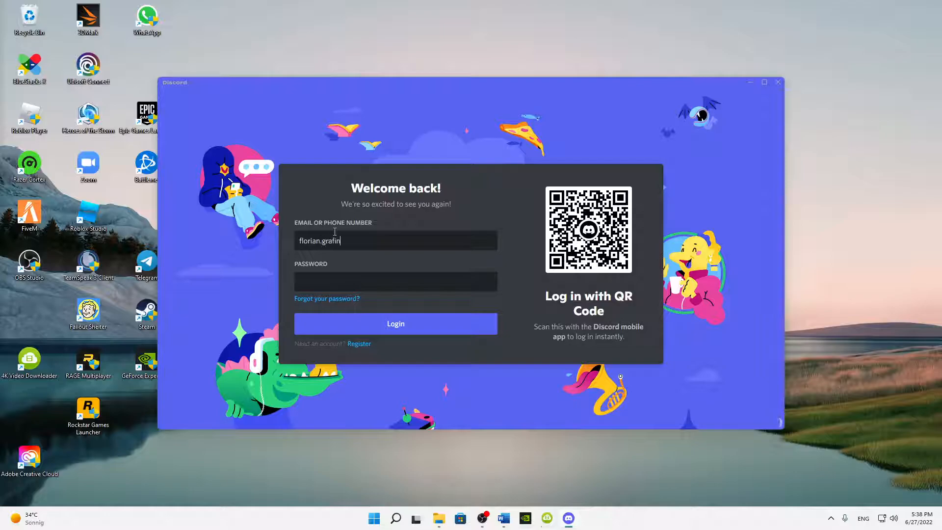
left_click(395, 281)
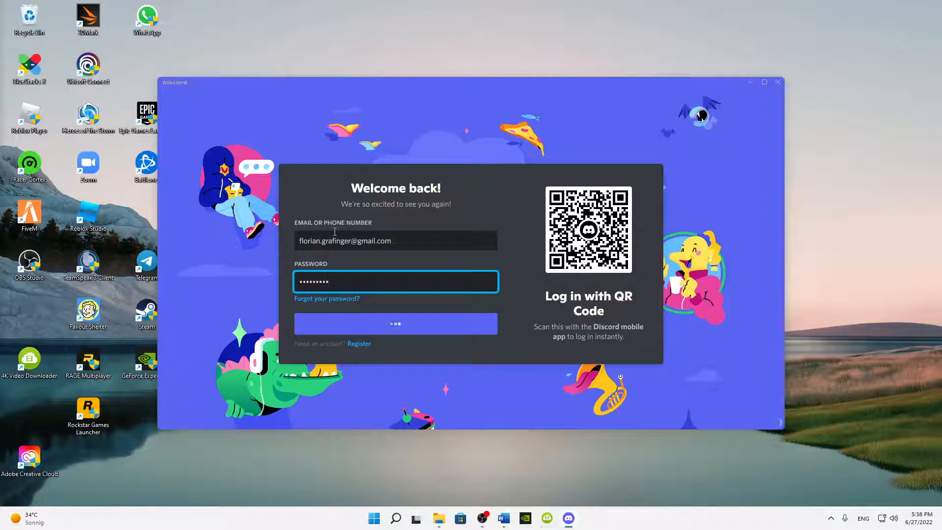
left_click(395, 323)
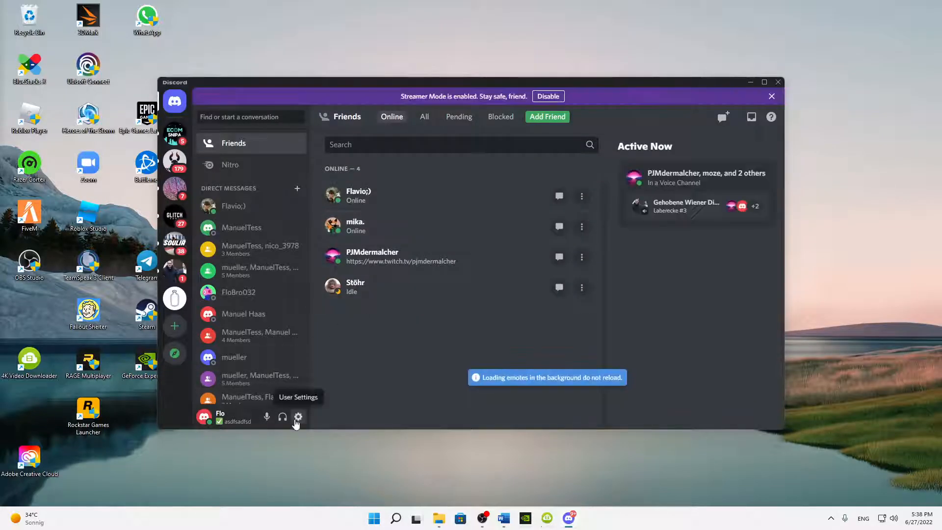
Go to the Voice & Video page of Discord's user settings
left_click(298, 416)
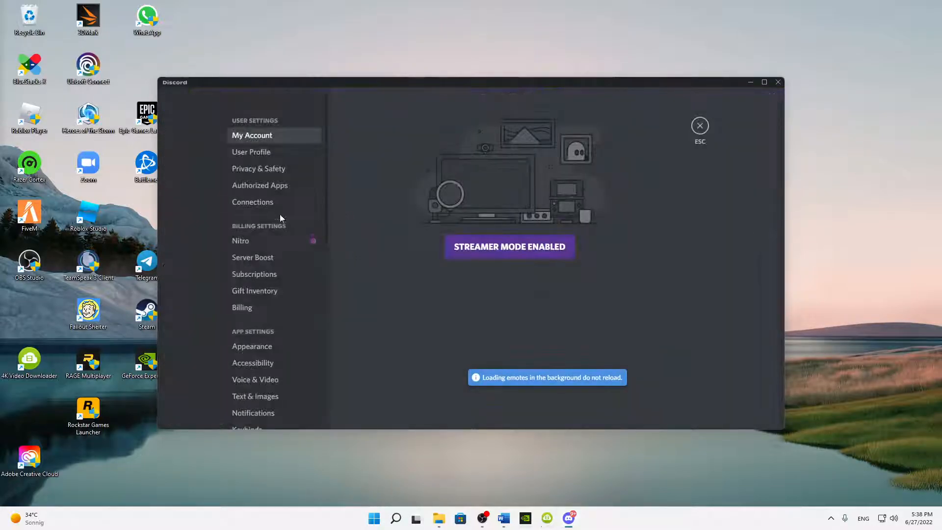
scroll("down", 3)
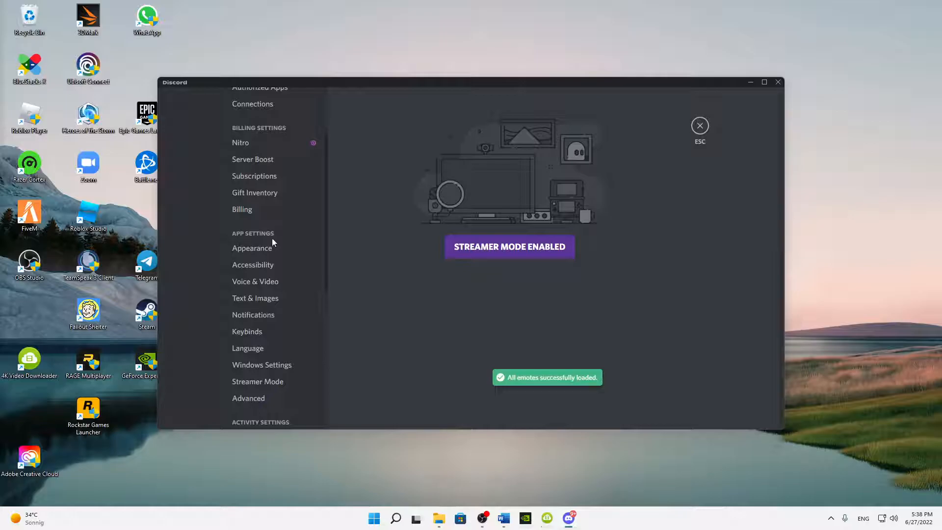
left_click(255, 282)
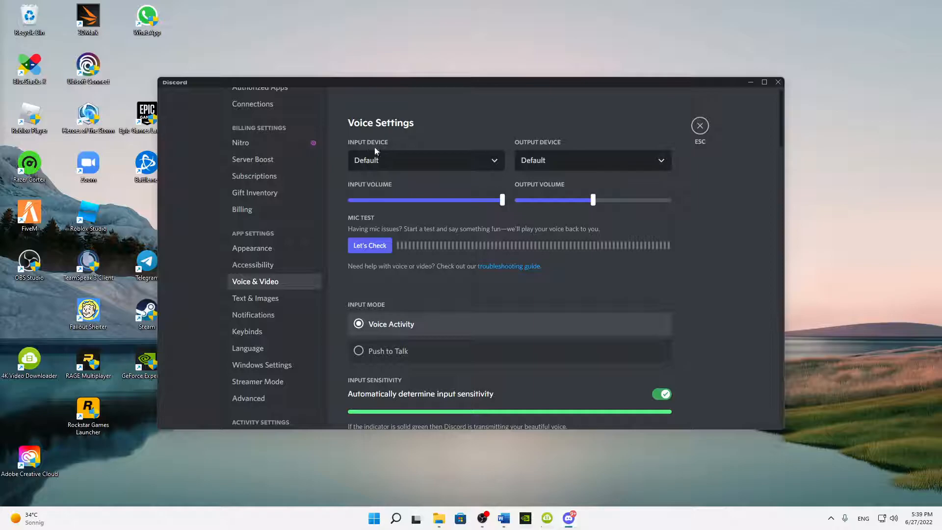
mouse_move(413, 168)
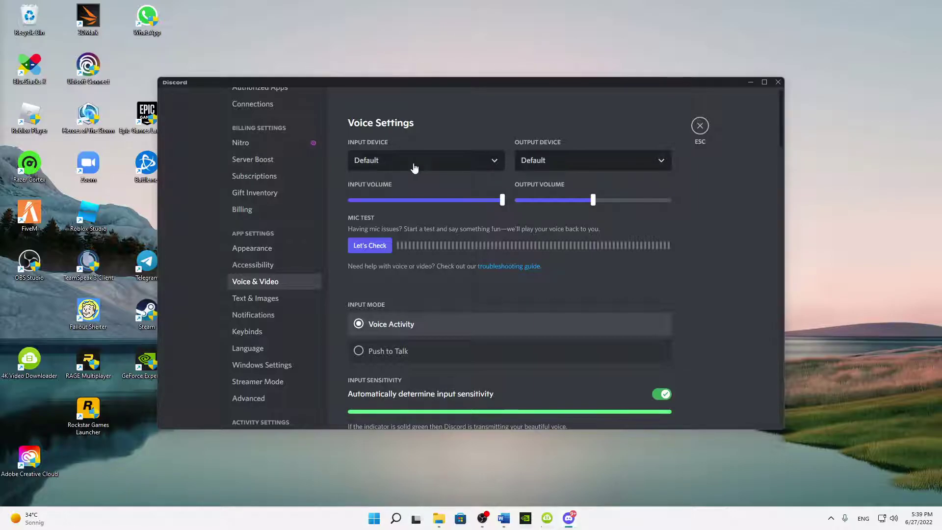
mouse_move(395, 162)
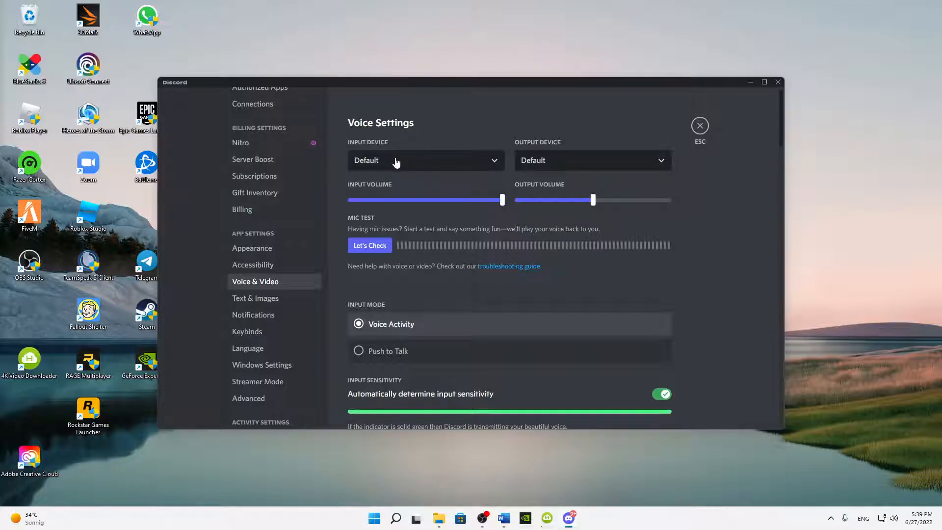
Use Mikrofon (Anua Mic CM 900) as input device and Lautsprecher (3- Sharkoon SB1) as output
left_click(425, 160)
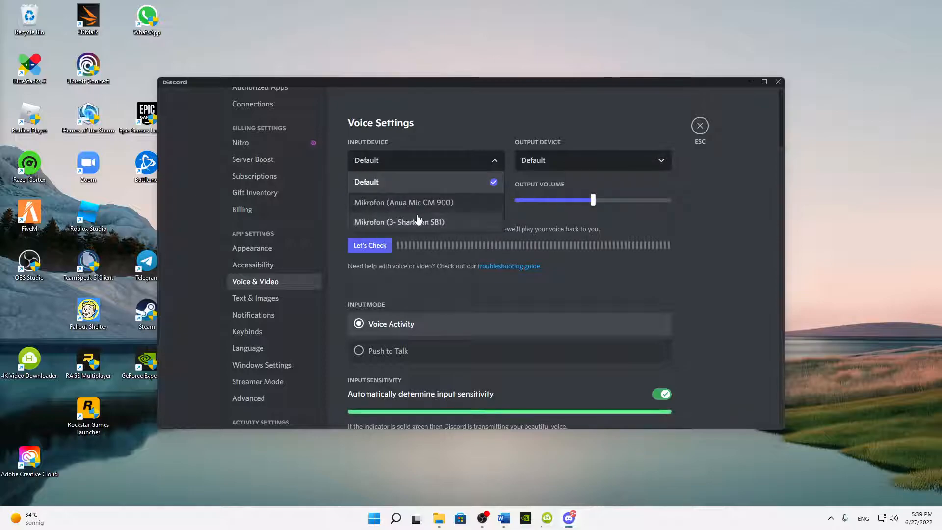
mouse_move(462, 208)
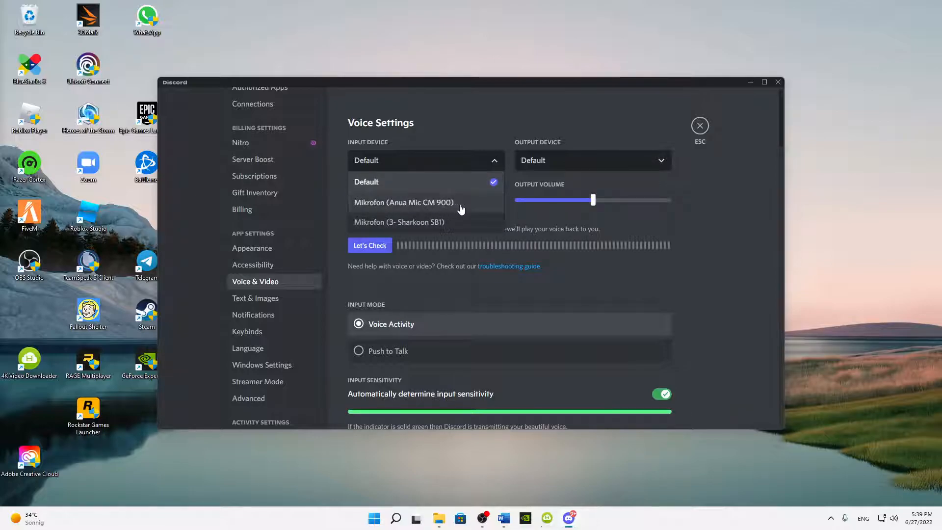
left_click(403, 203)
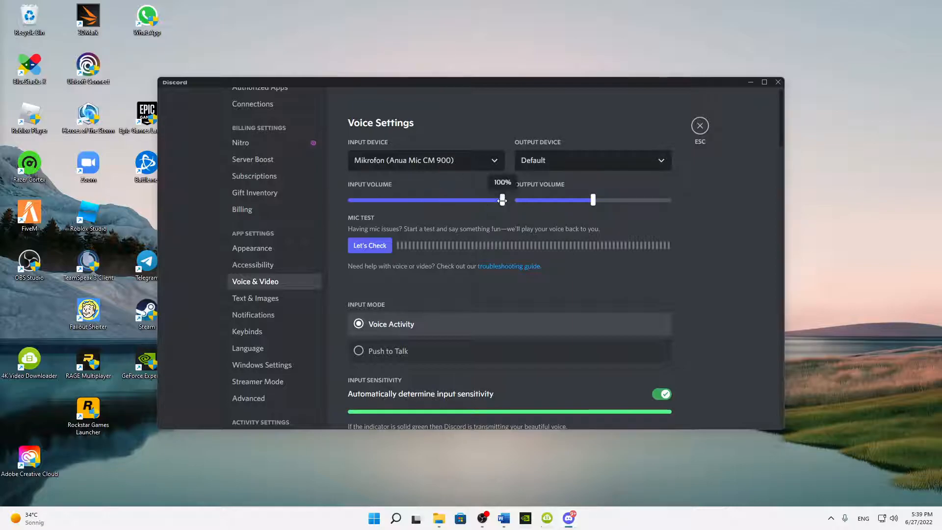
mouse_move(483, 182)
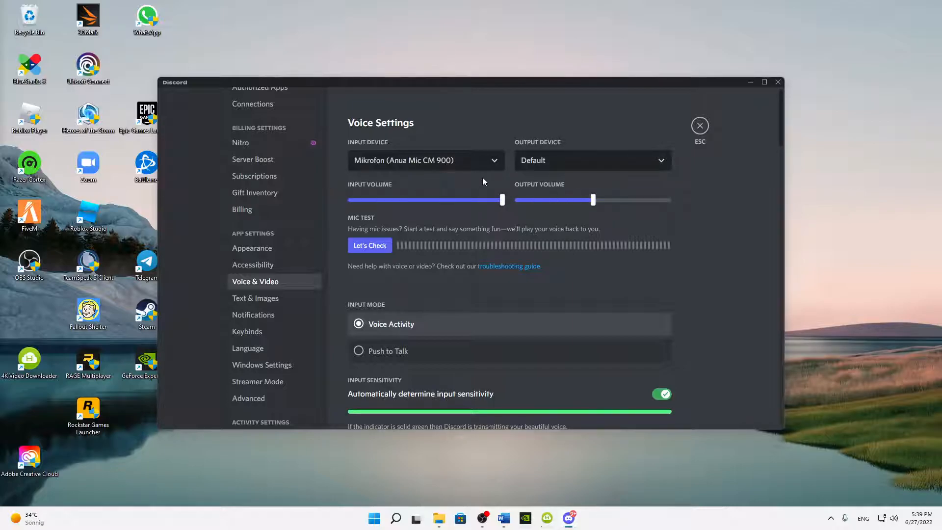
mouse_move(548, 161)
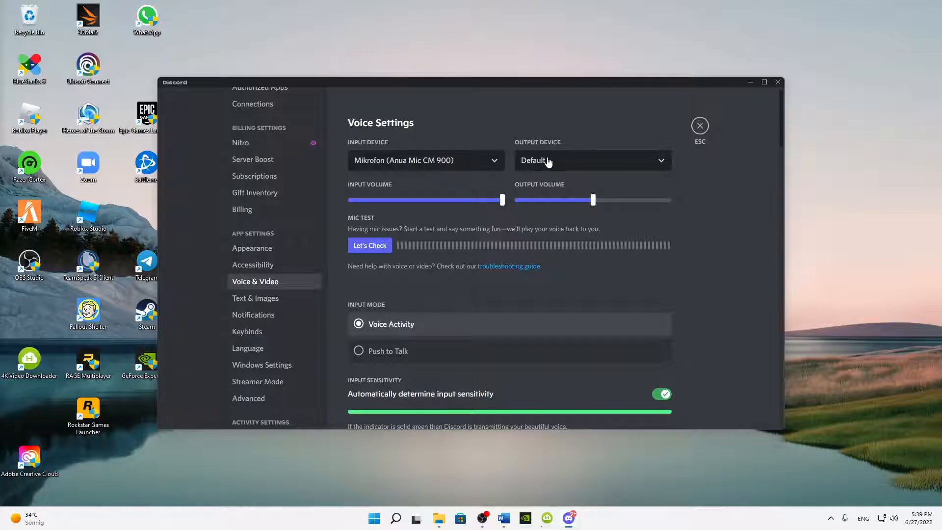
left_click(592, 160)
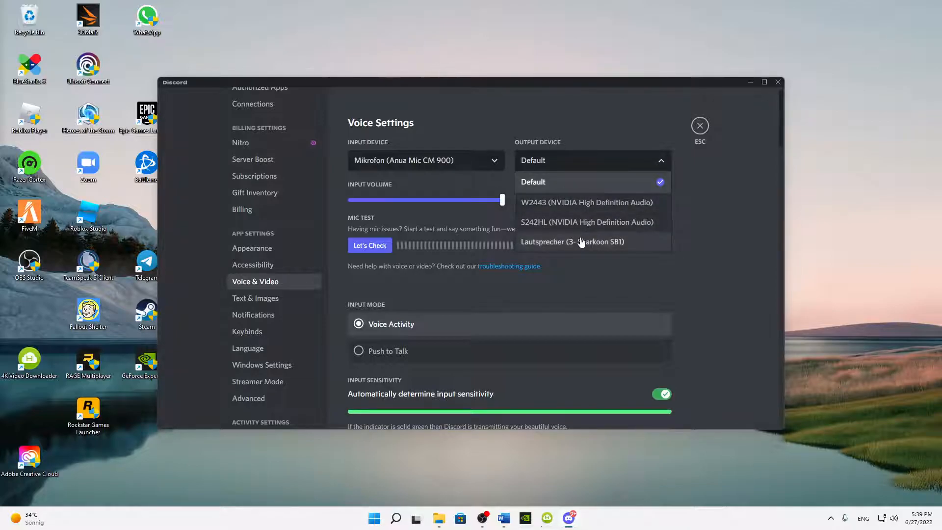
left_click(571, 242)
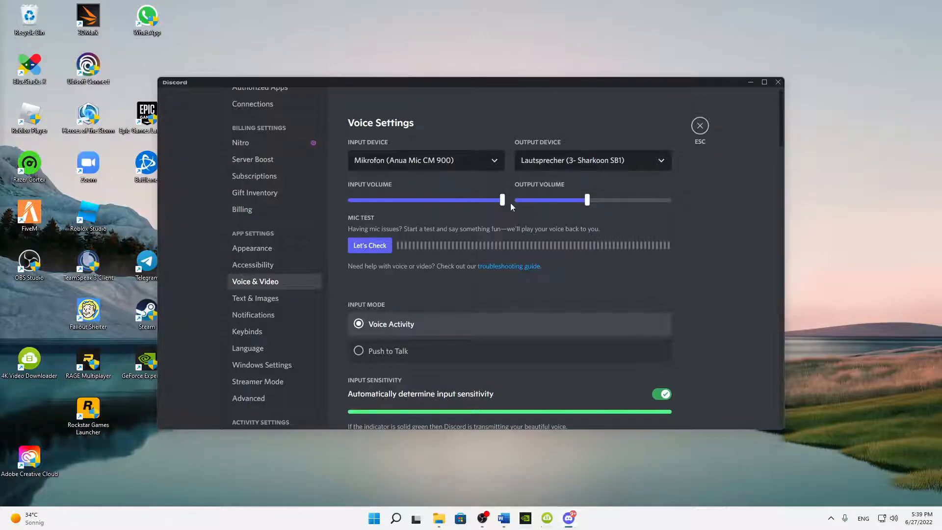
scroll("down", 3)
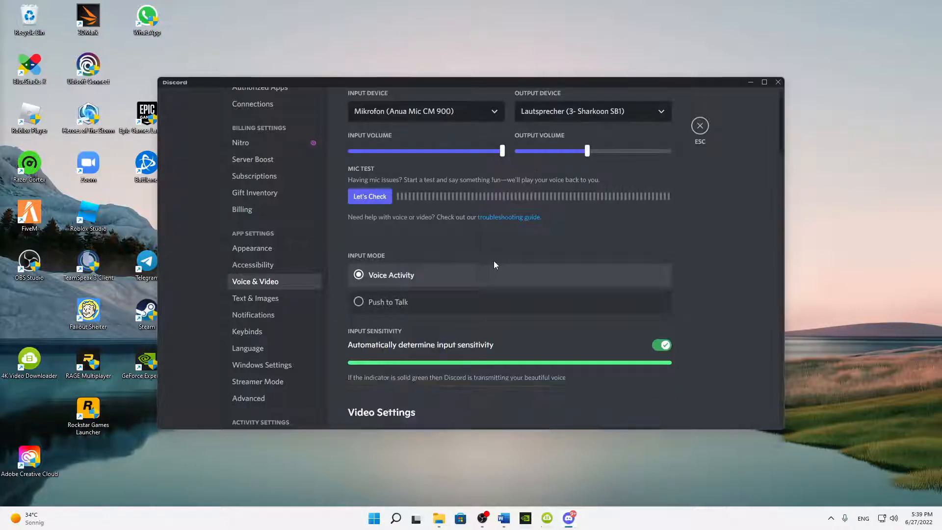
scroll("down", 3)
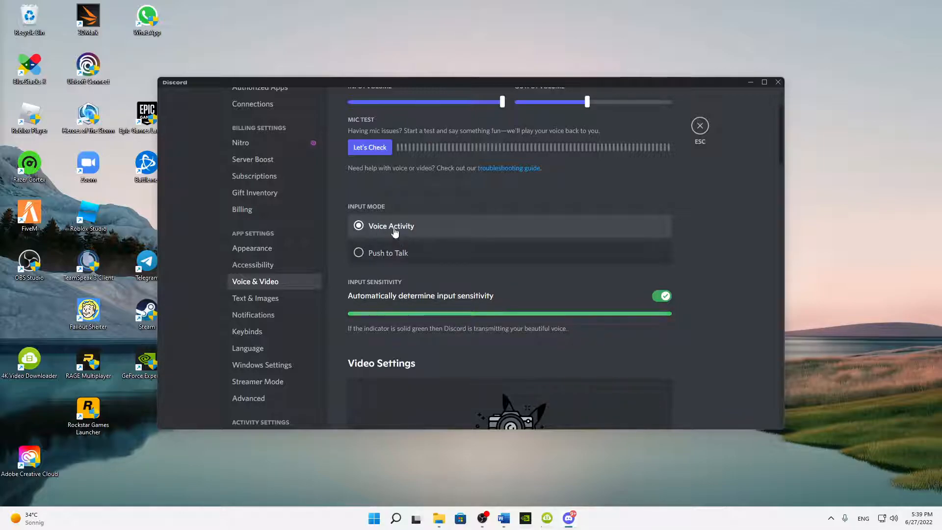
mouse_move(374, 234)
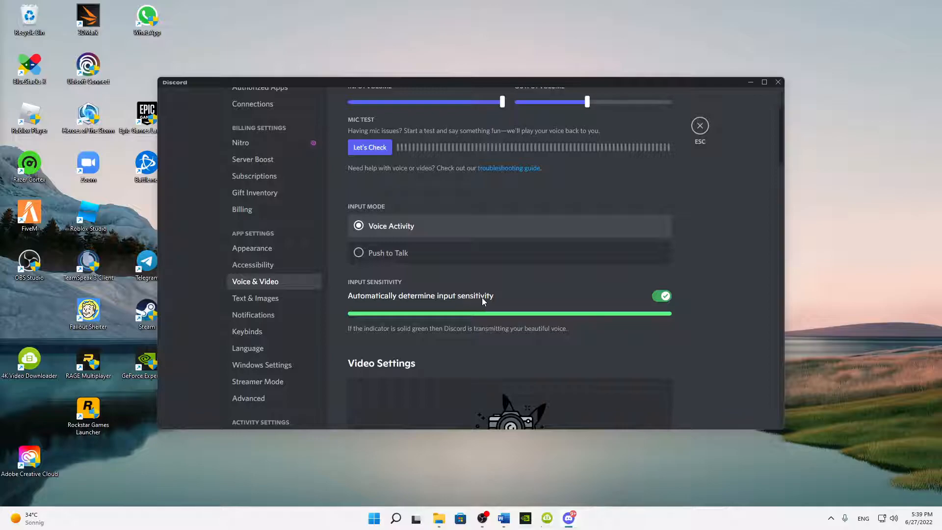
left_click(661, 296)
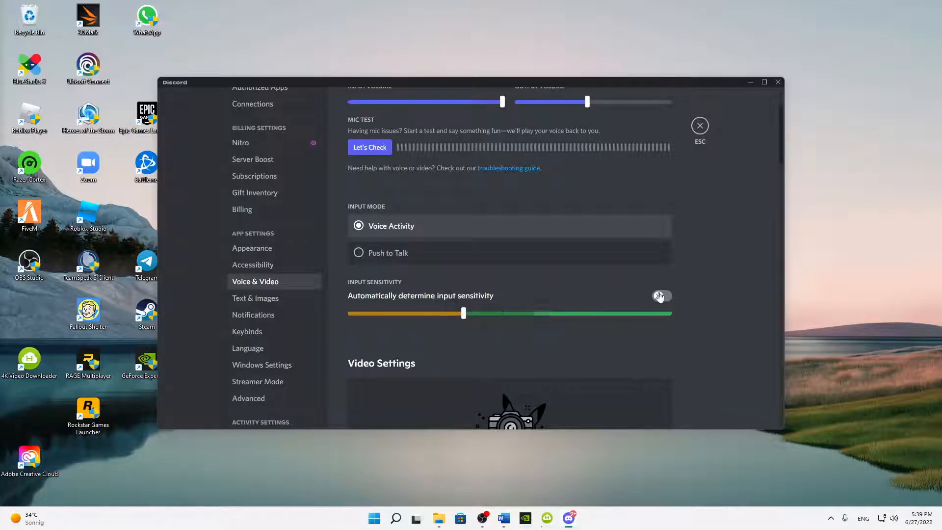
scroll("down", 3)
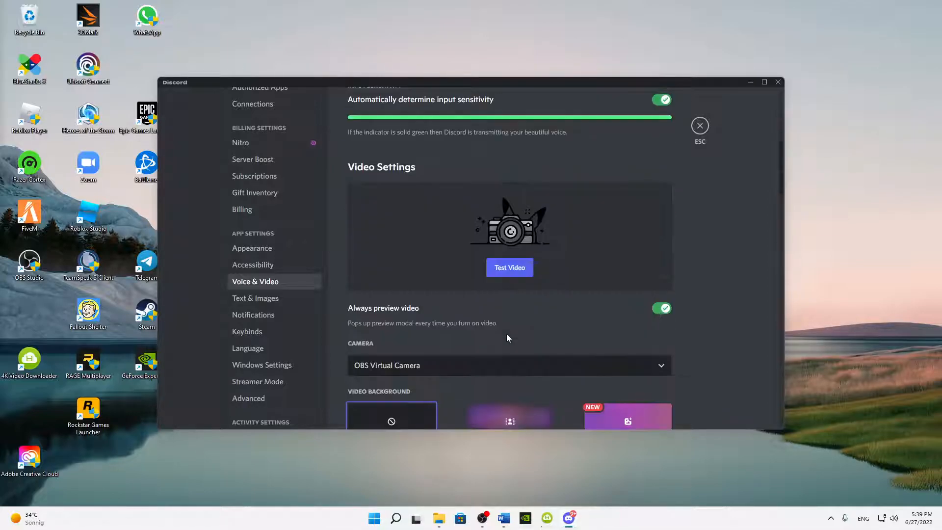
Switch off echo cancellation, noise reduction and advanced voice activity, and set attenuation to 0%
scroll("down", 3)
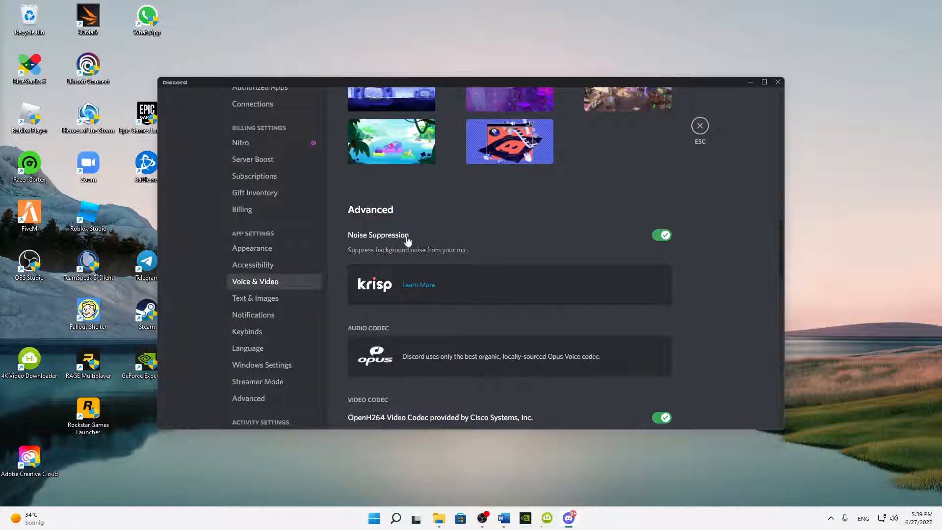
scroll("down", 3)
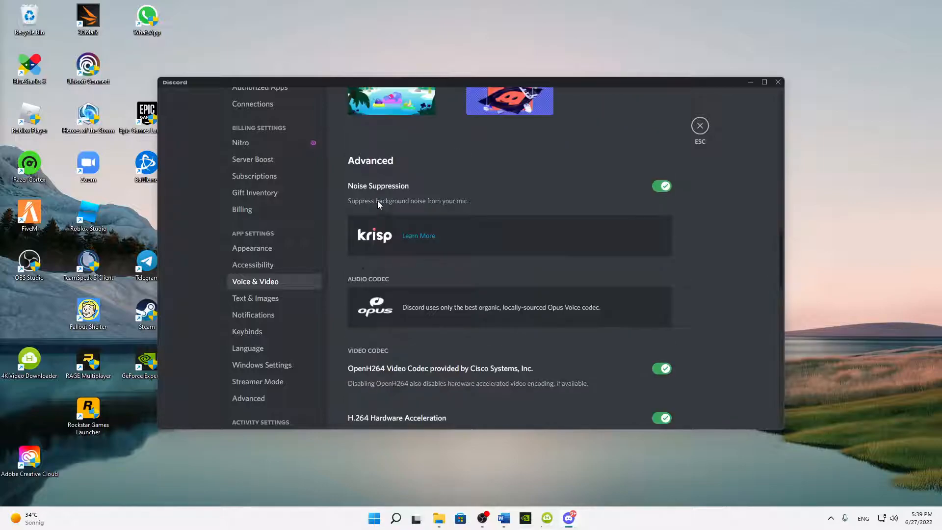
scroll("down", 3)
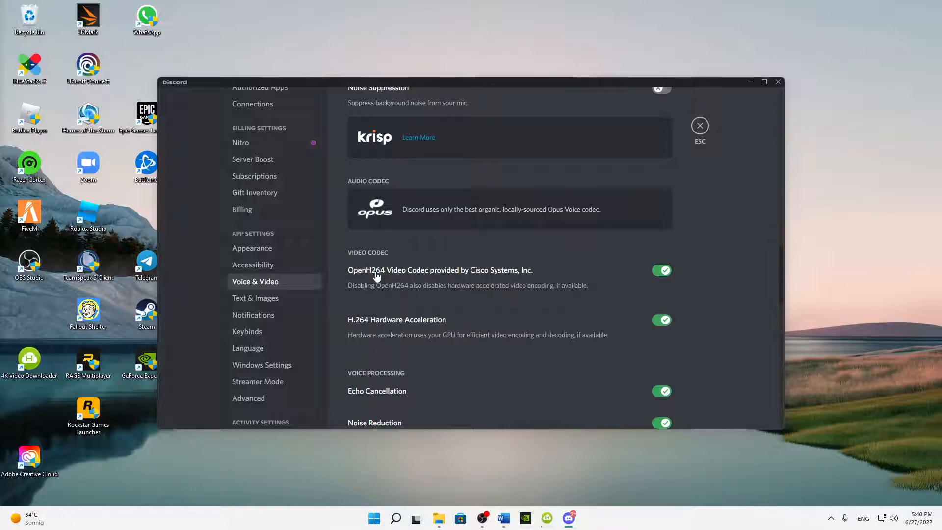
left_click(661, 271)
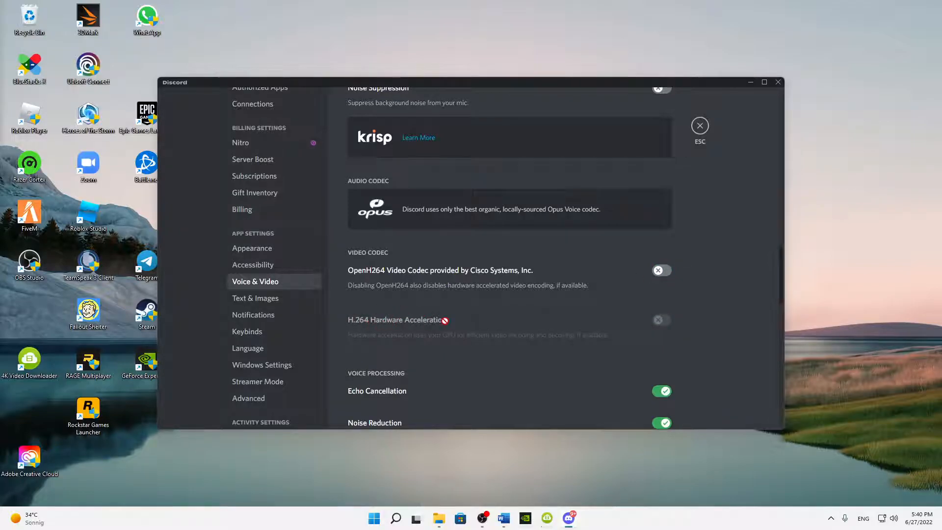
scroll("down", 3)
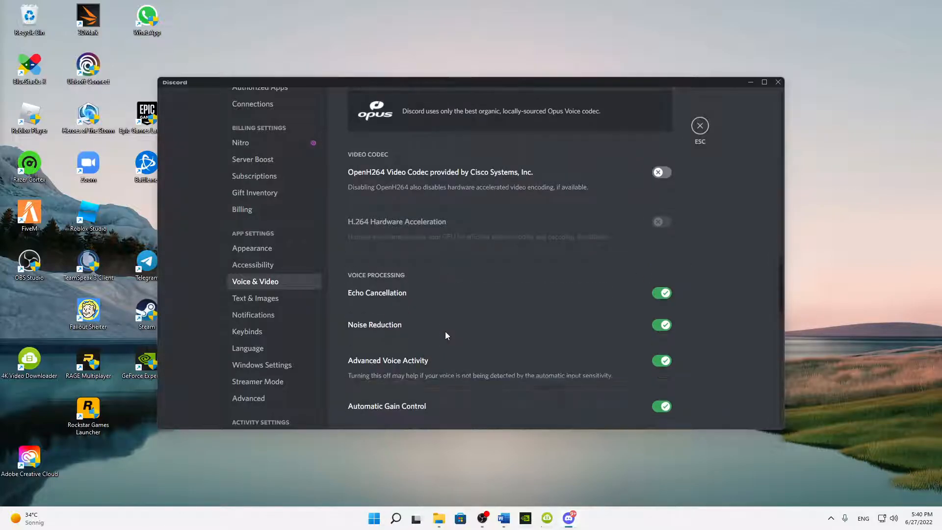
scroll("down", 3)
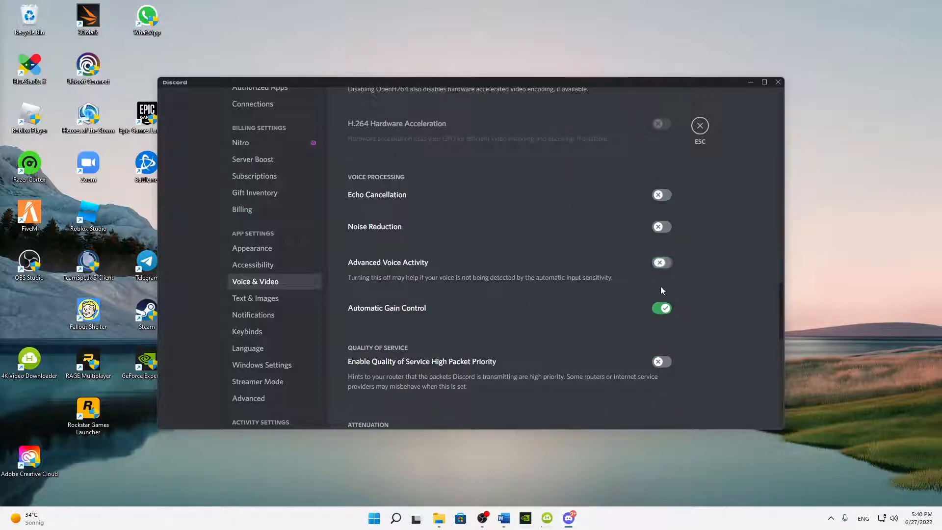
scroll("down", 3)
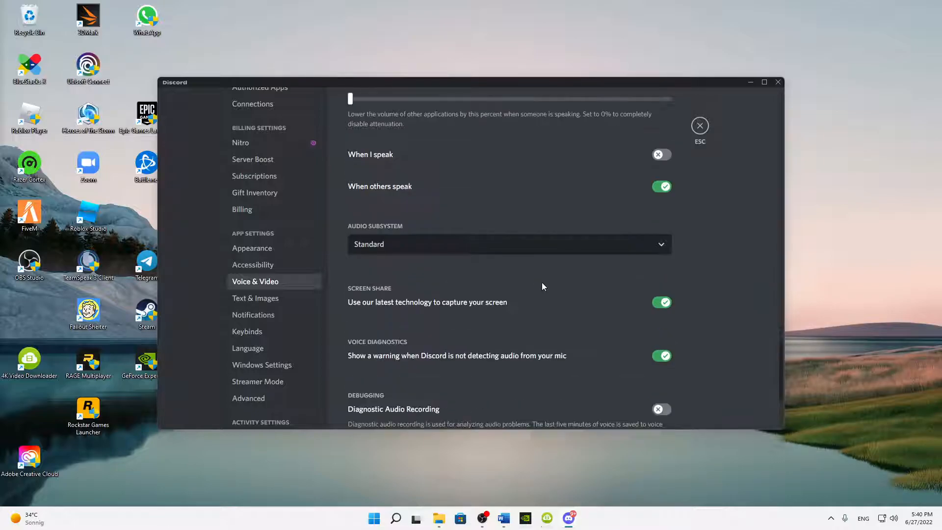
scroll("up", 3)
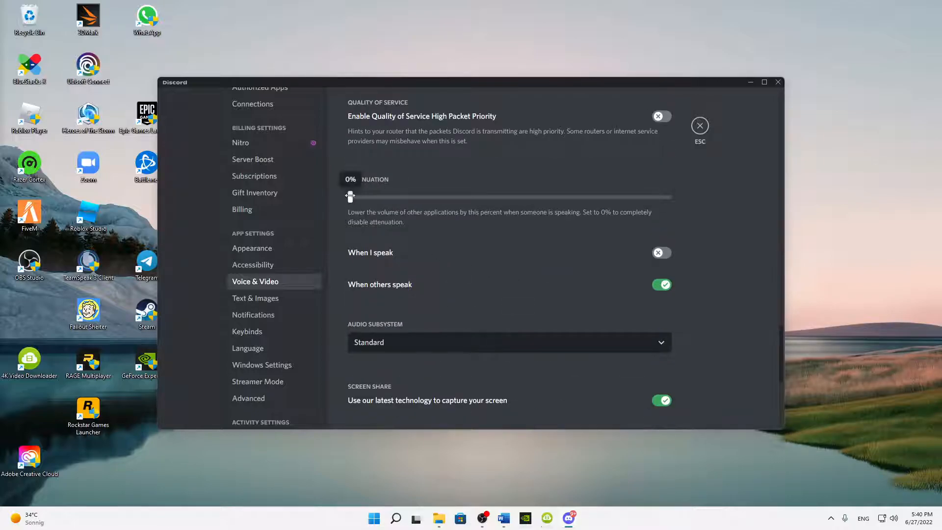
mouse_move(330, 200)
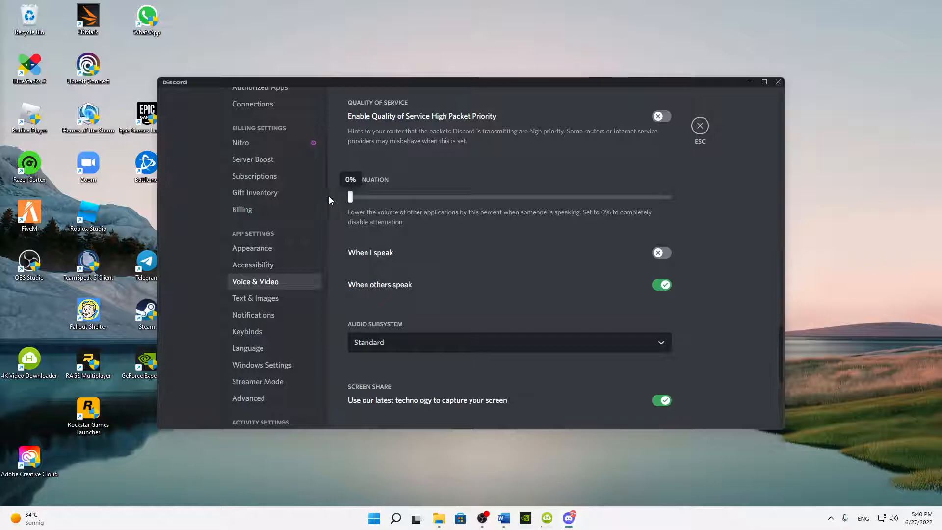
scroll("down", 3)
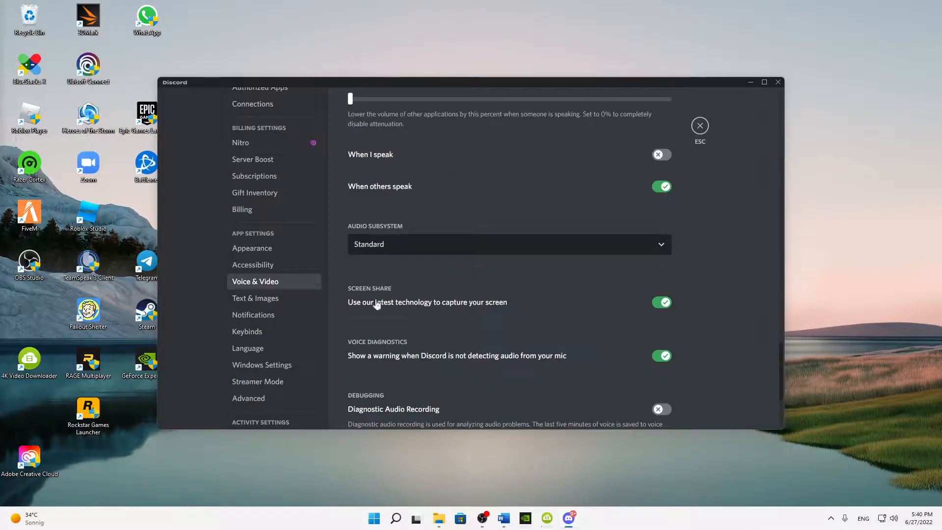
scroll("down", 3)
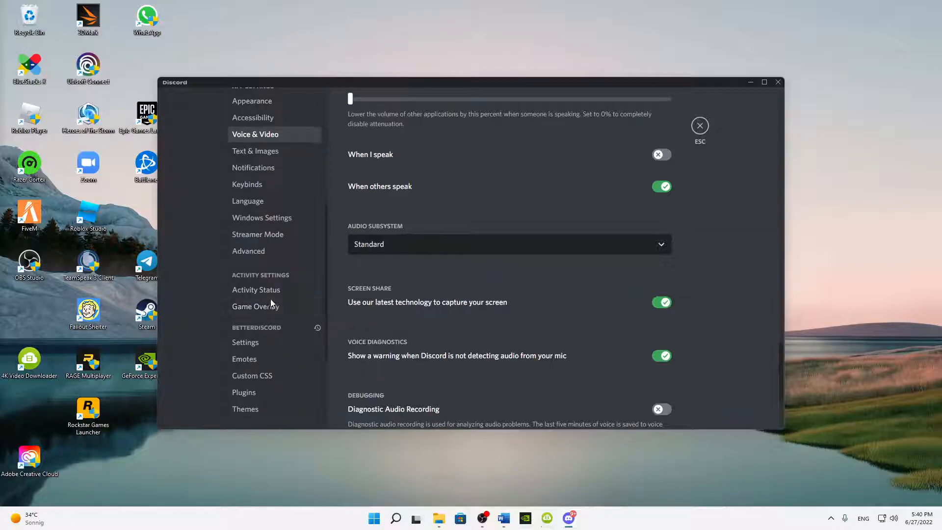
Turn off Hardware Acceleration on the Advanced settings page
left_click(248, 251)
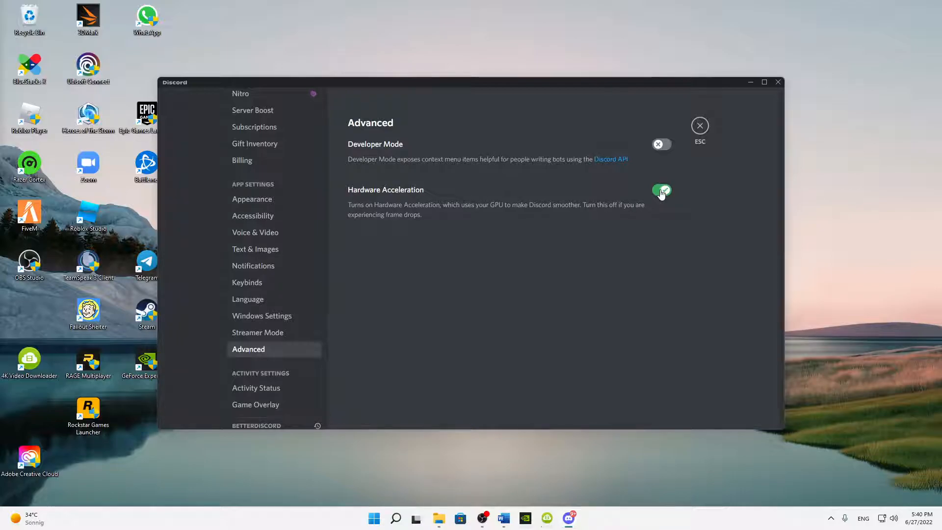
left_click(661, 192)
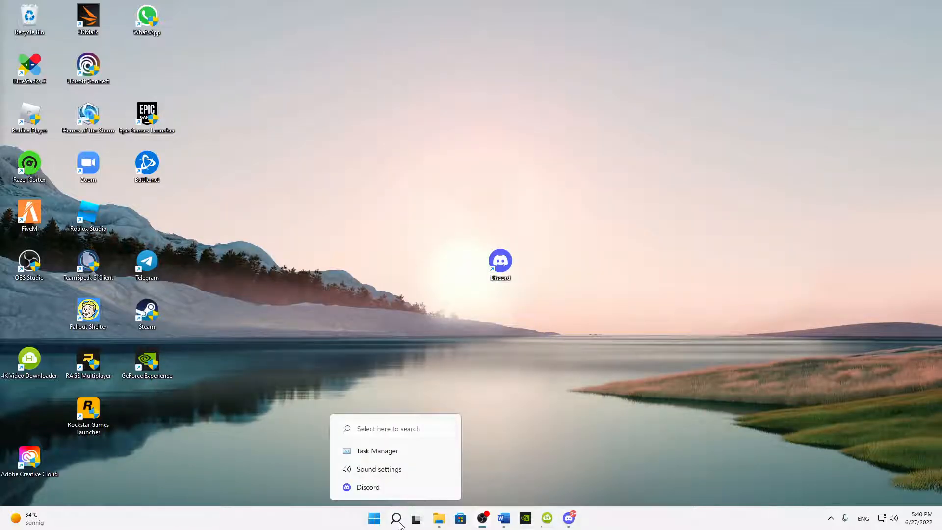
Review Windows Sound settings: Sharkoon SB1 output and Anua Mic CM 900 input at full volume
left_click(395, 519)
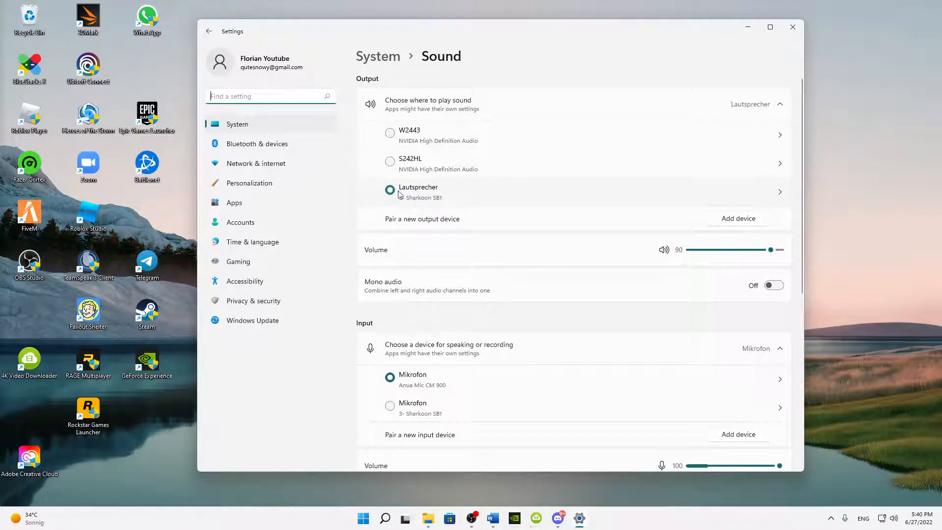
scroll("down", 3)
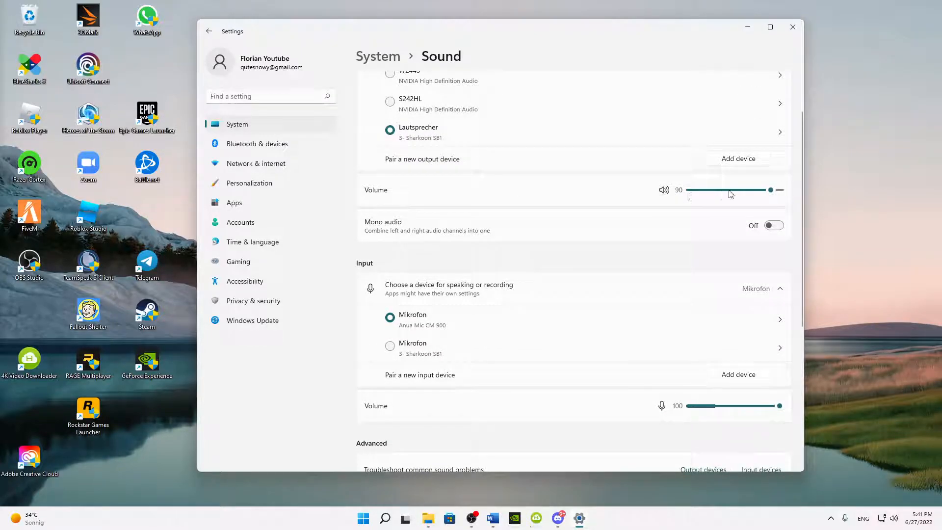
scroll("down", 3)
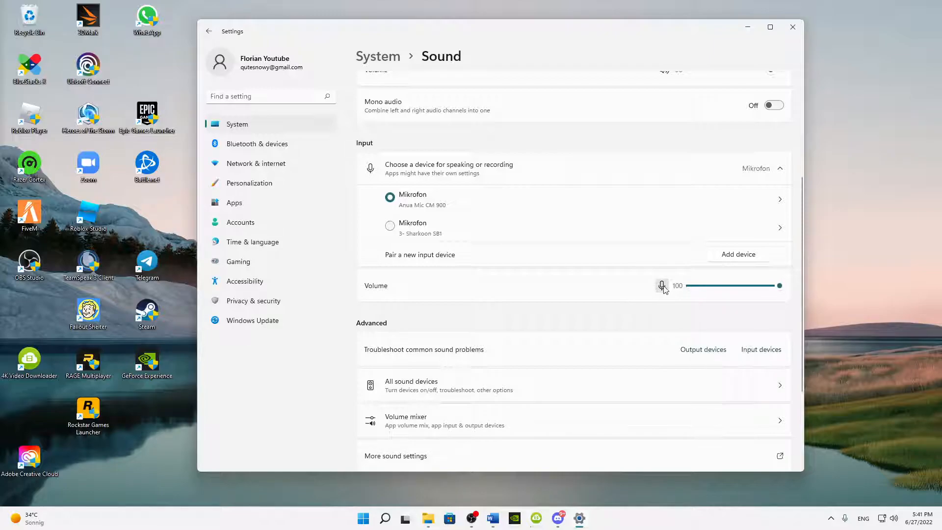
mouse_move(600, 357)
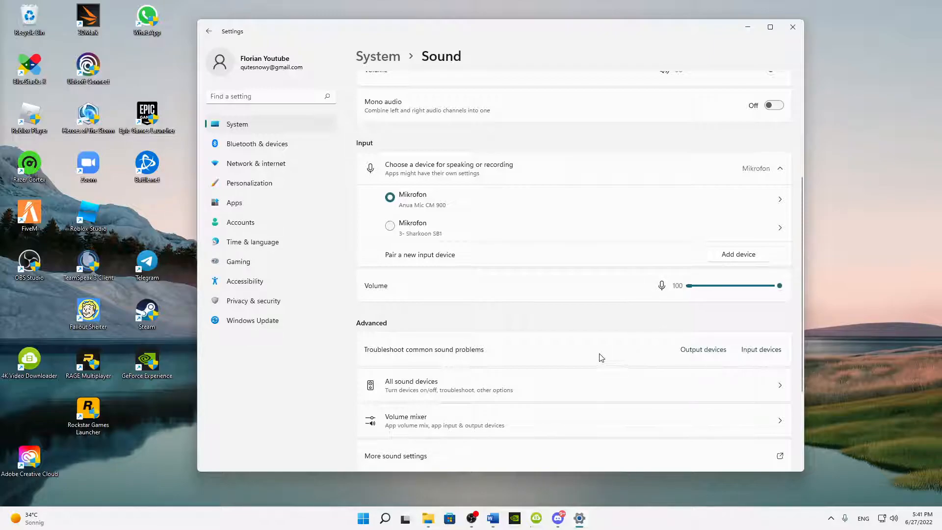
scroll("down", 3)
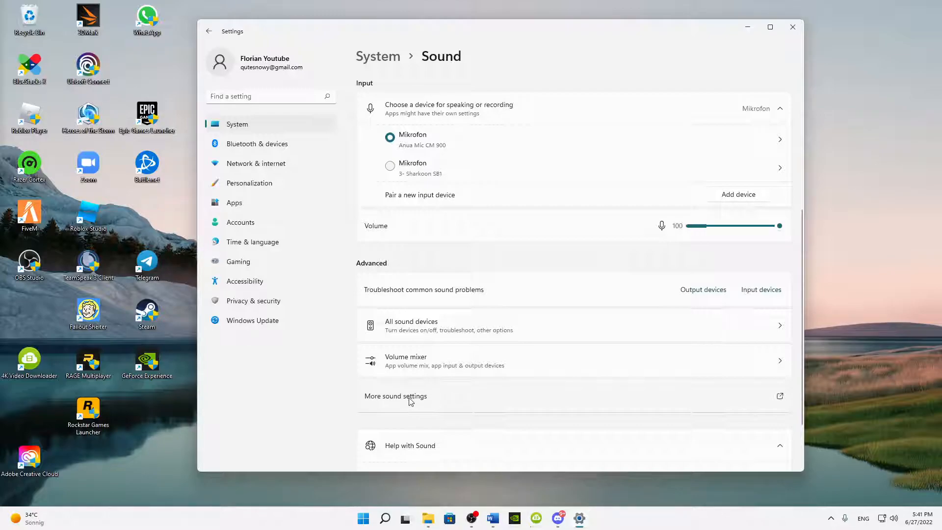
From More sound settings, reach the Anua Mic CM 900 properties via the Recording tab
left_click(395, 396)
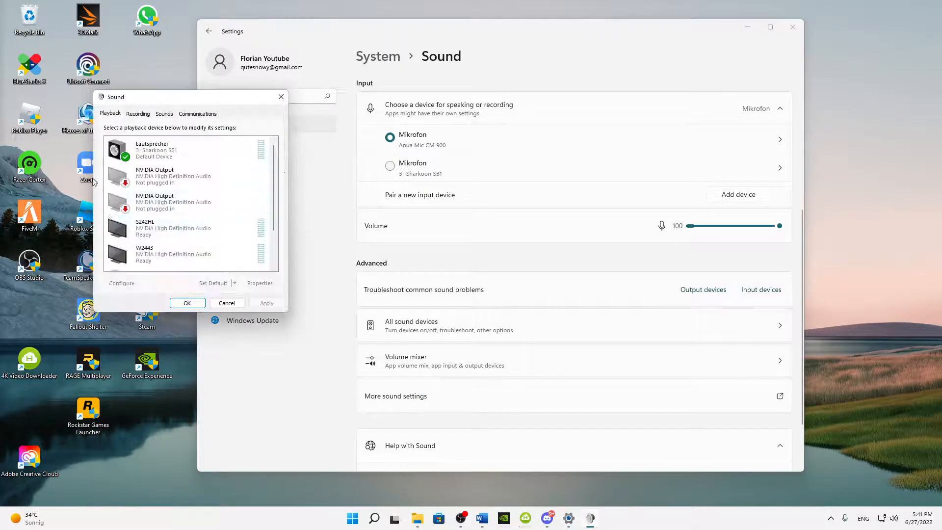
left_click(138, 114)
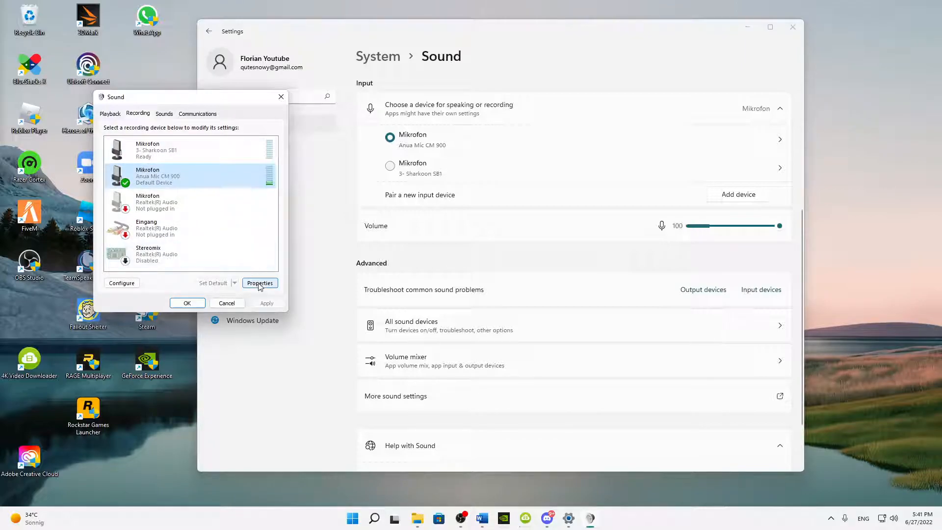
left_click(259, 282)
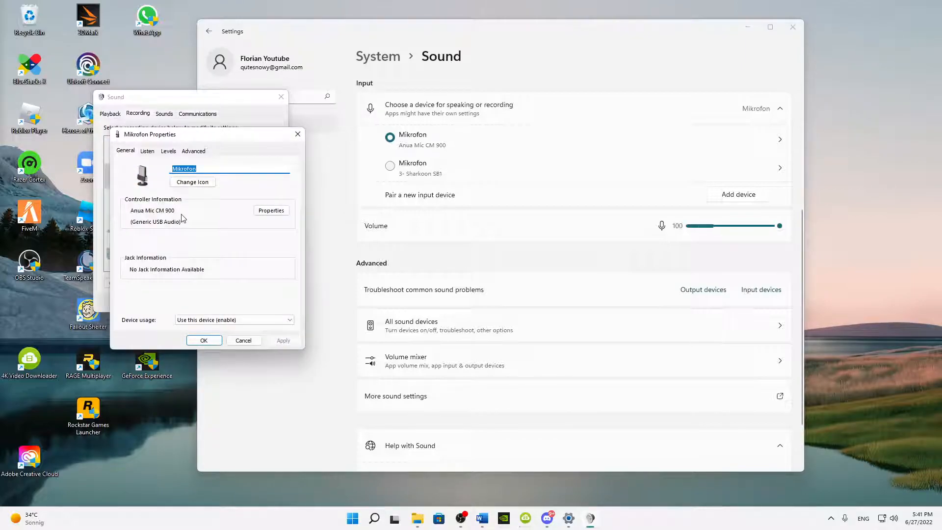
Check the mic's Levels and Advanced tabs, toggling both Exclusive Mode options off and back on
left_click(168, 151)
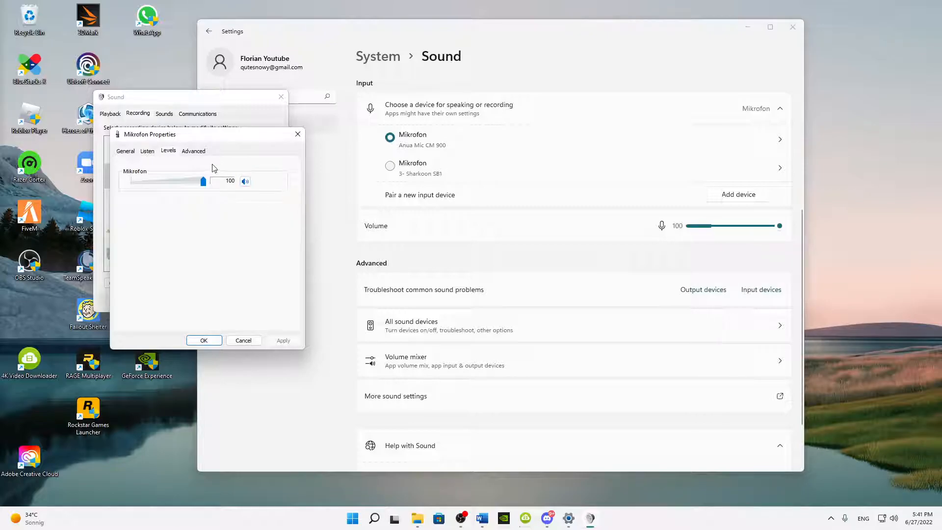
left_click(193, 151)
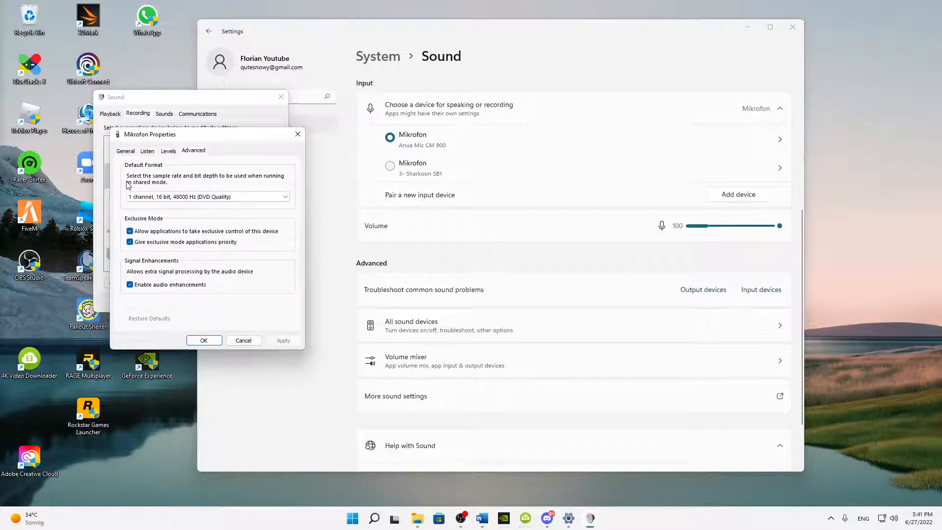
left_click(208, 196)
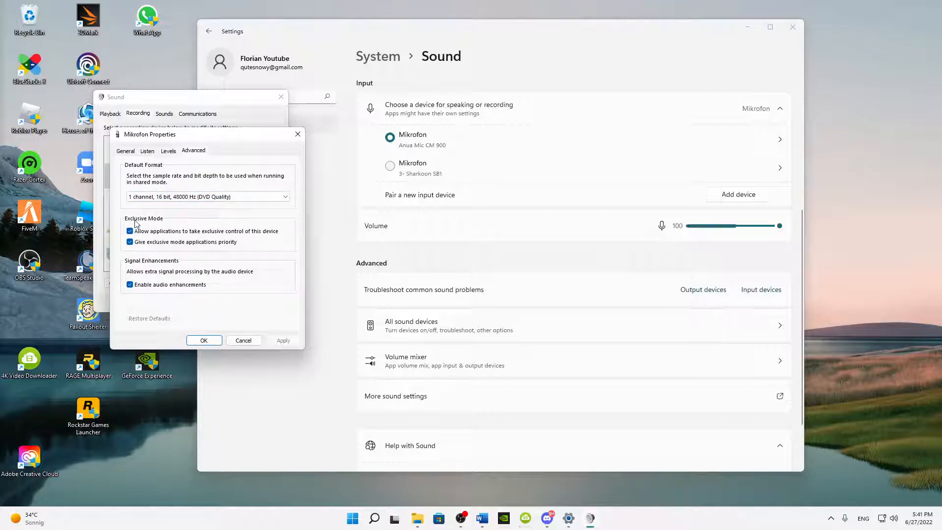
left_click(129, 231)
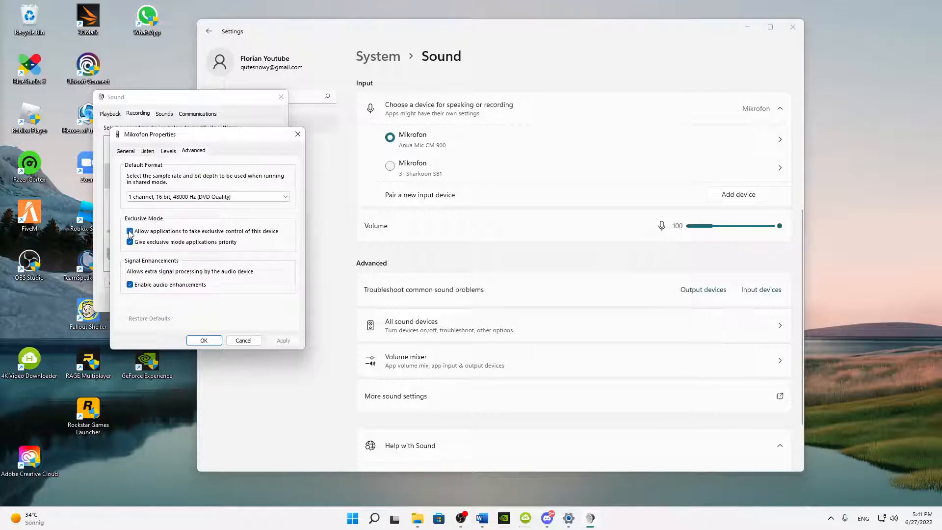
left_click(129, 231)
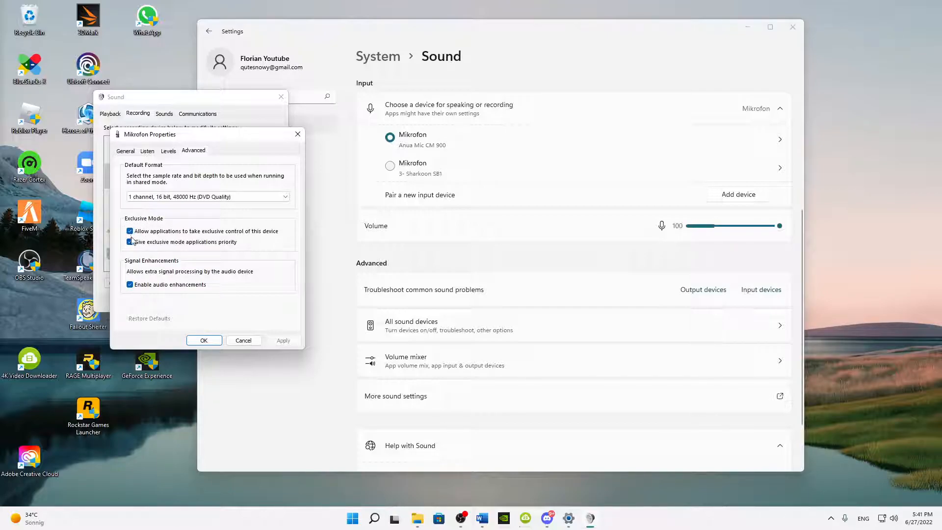
left_click(129, 241)
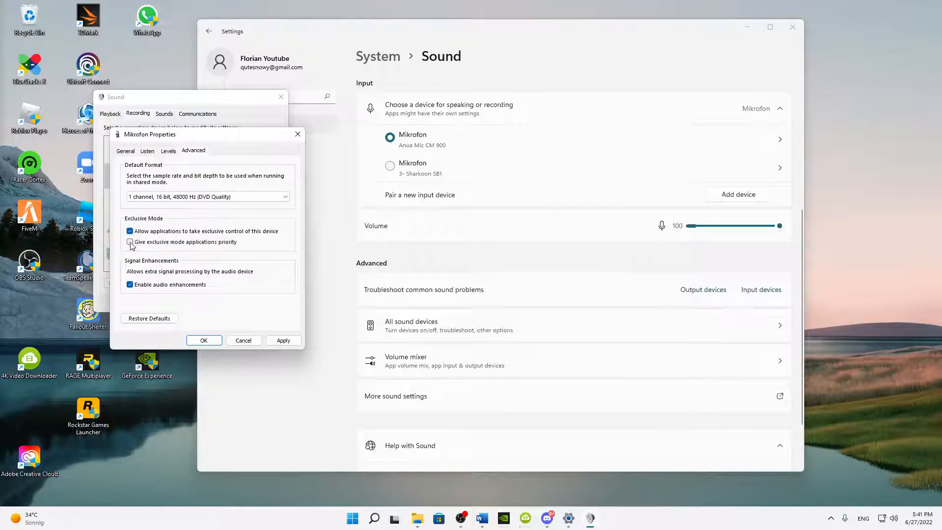
left_click(129, 241)
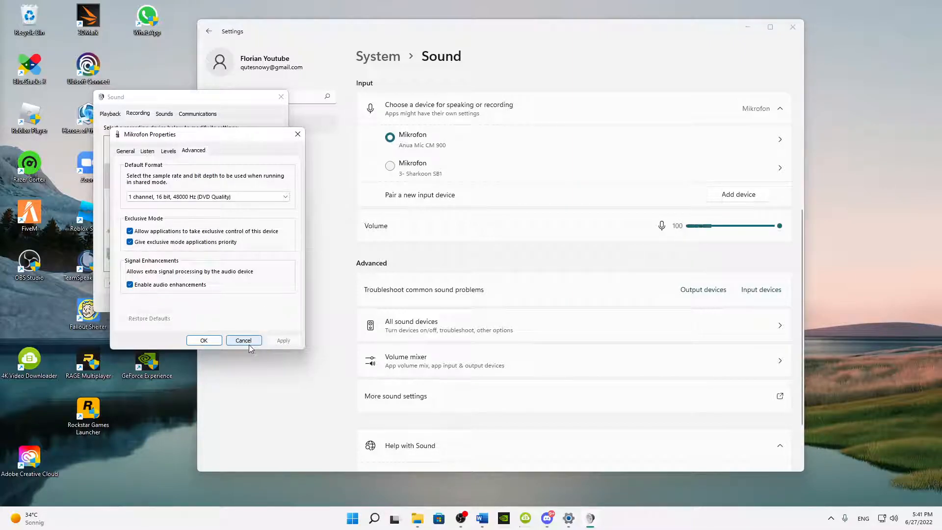
Cancel out of the microphone properties and Sound dialog, then close Windows Settings
left_click(244, 340)
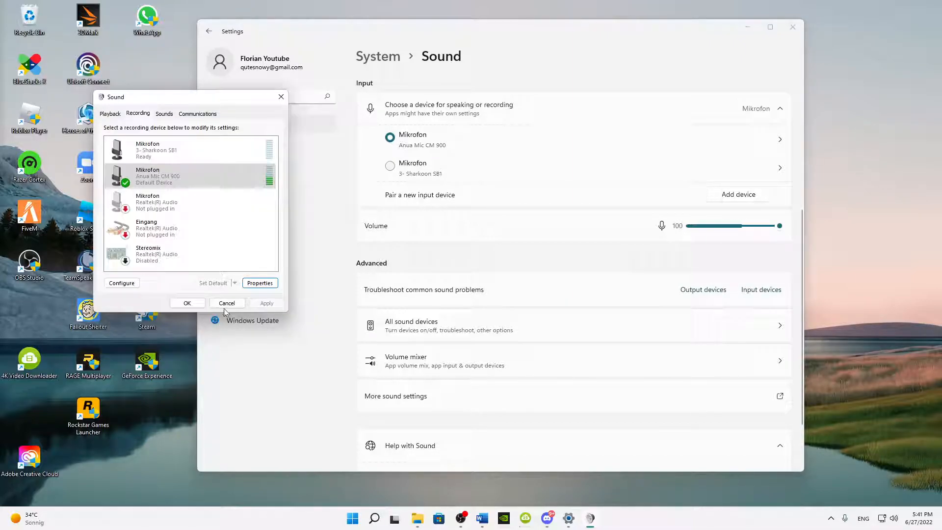
left_click(227, 304)
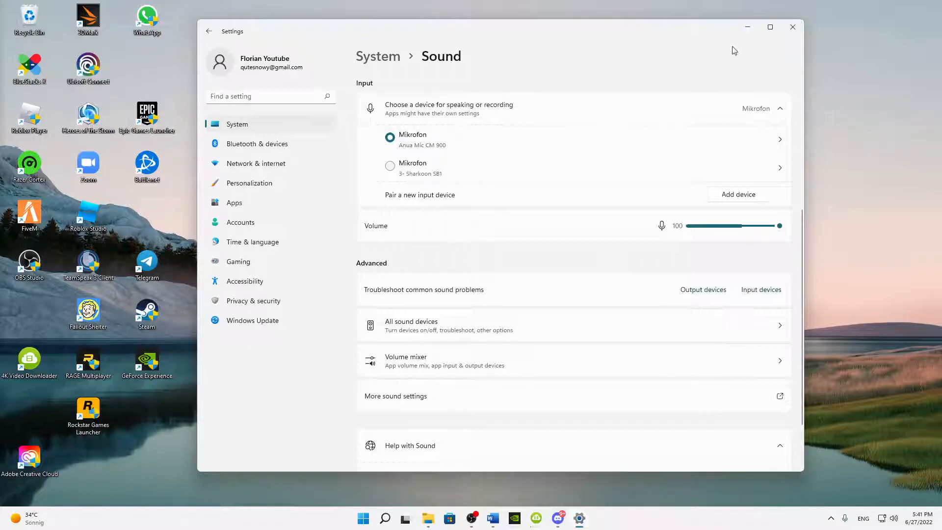
left_click(793, 28)
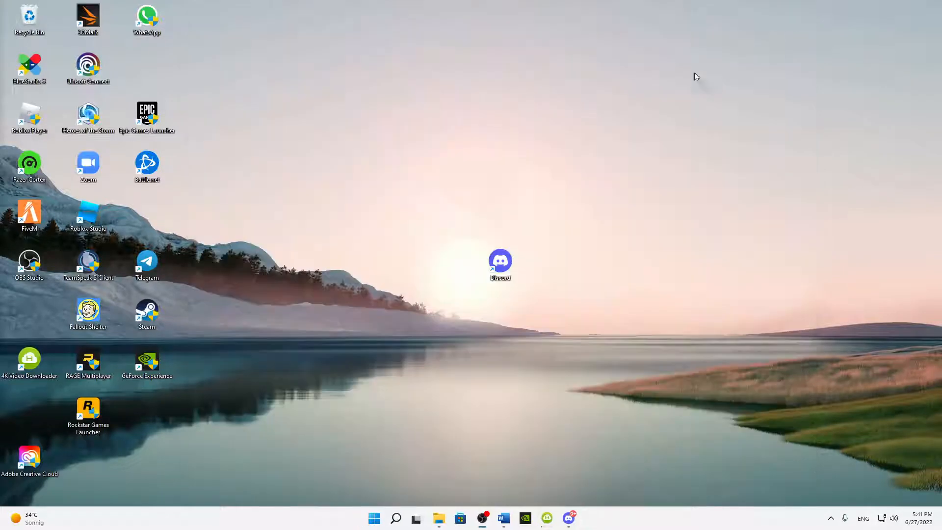